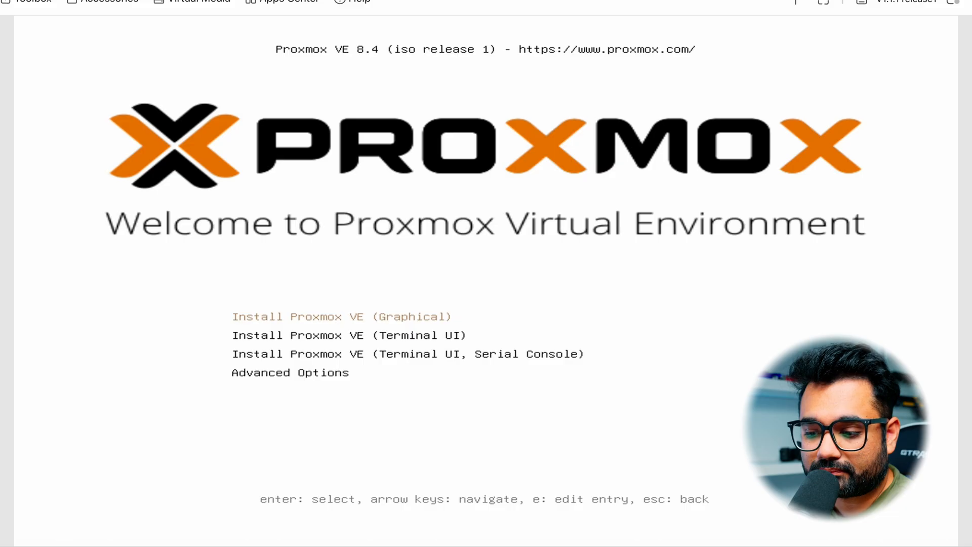
Launch 'Install Proxmox VE (Graphical)' and agree to the EULA to reach the target hard disk screen
key(Return)
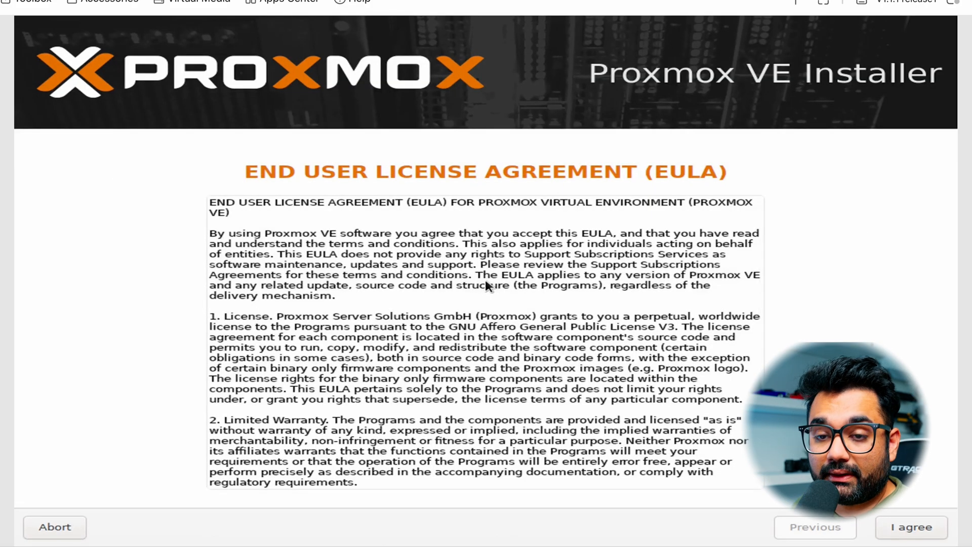
click(911, 527)
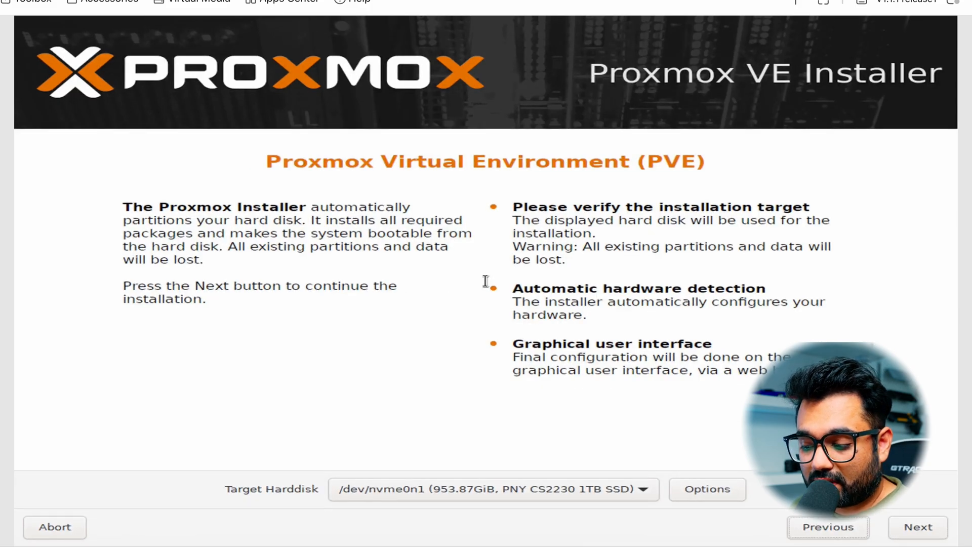
click(706, 489)
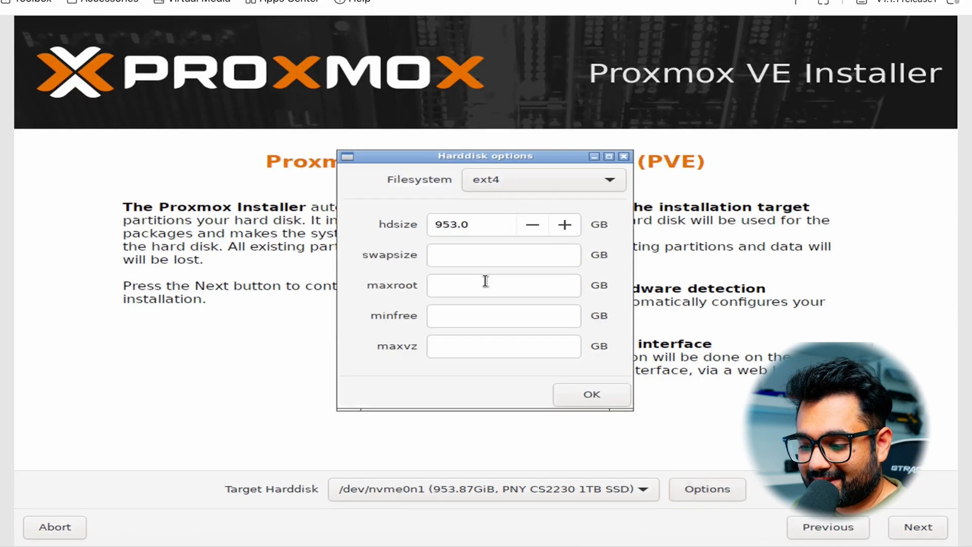
click(591, 394)
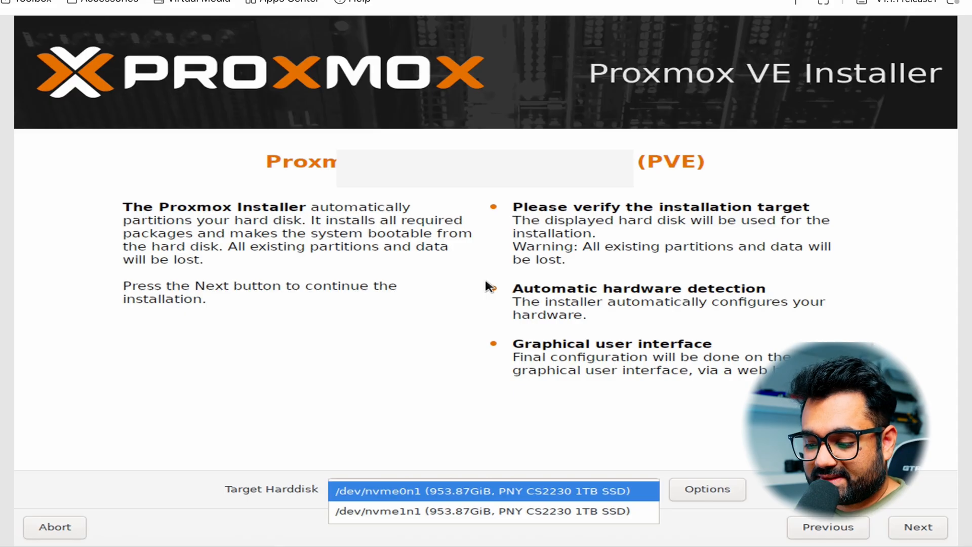
click(491, 491)
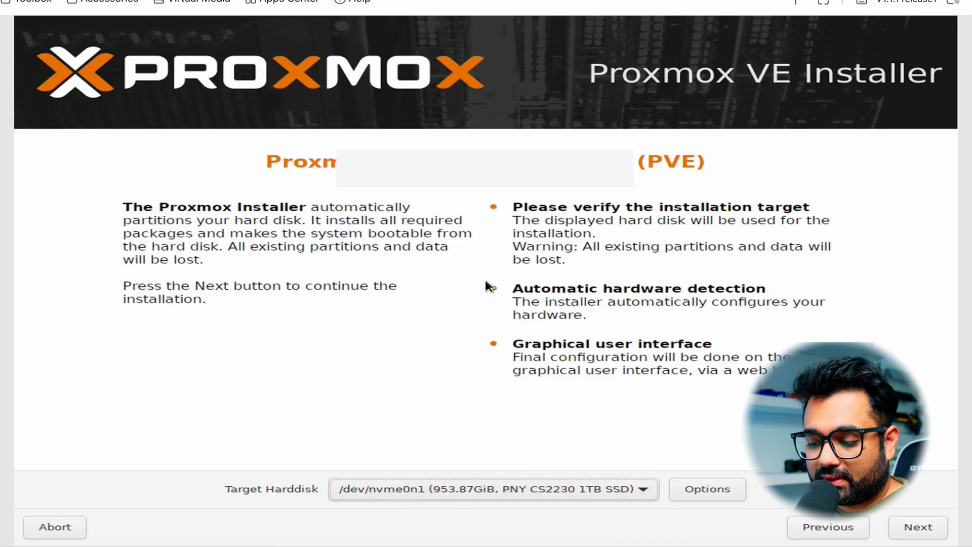